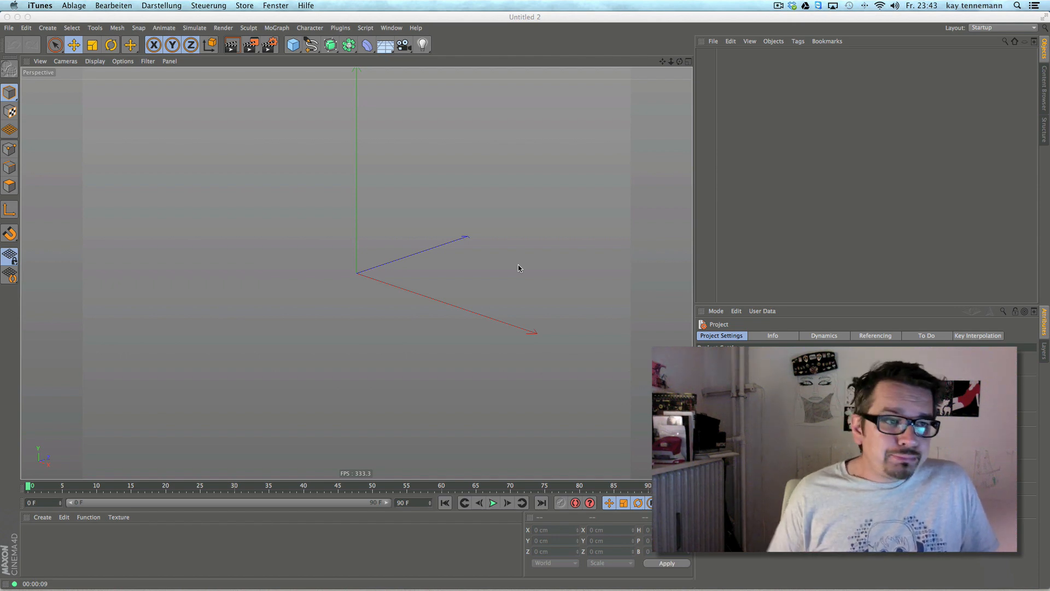
mouse_move(564, 299)
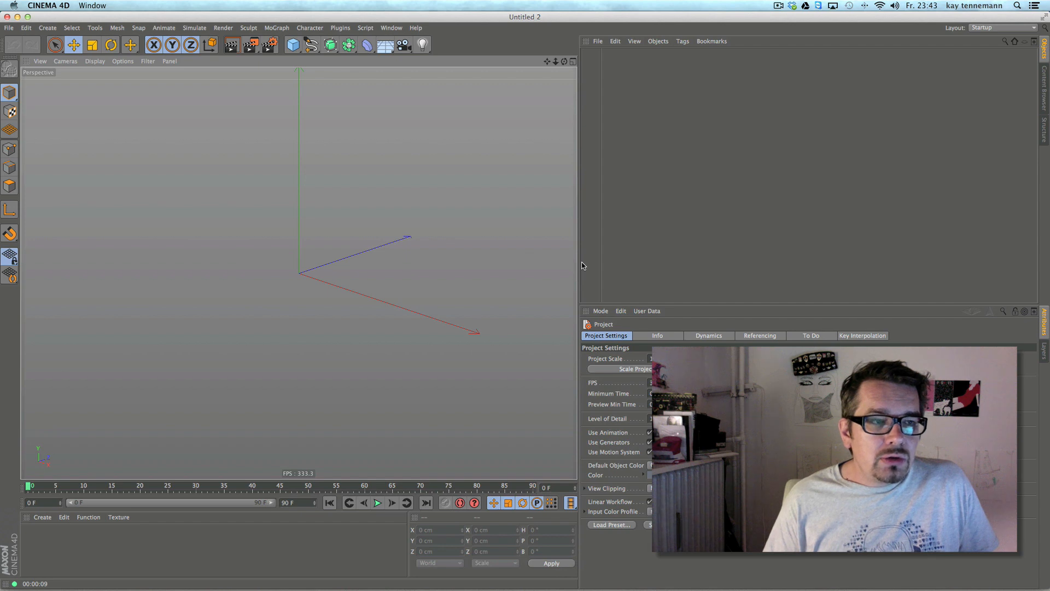
Bring up the File menu over the empty Untitled 2 scene.
click(8, 27)
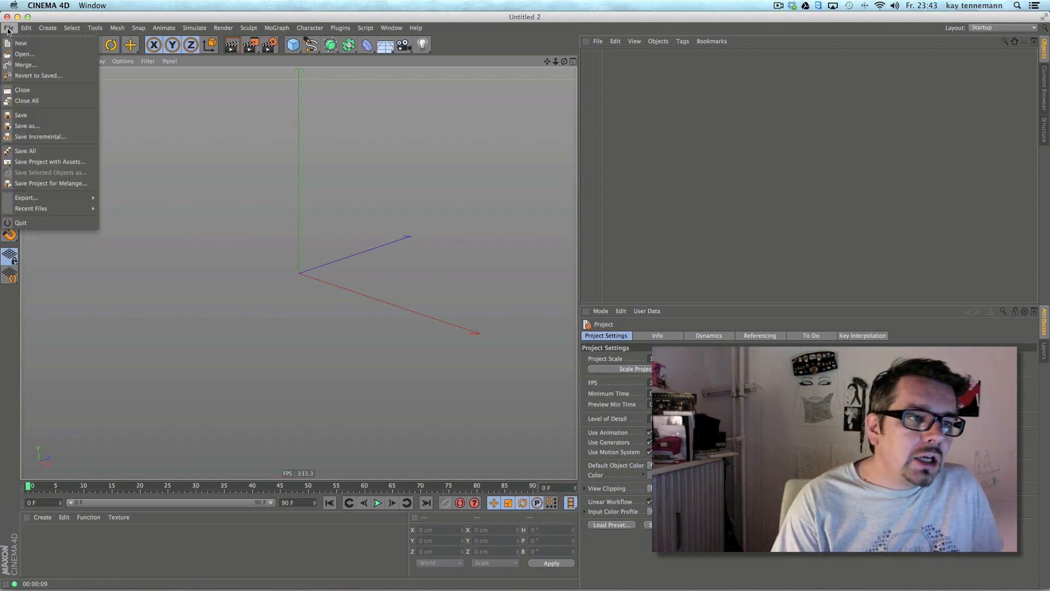
Load the bug_0406_N.c4d scene from the bug/steps folder.
click(24, 55)
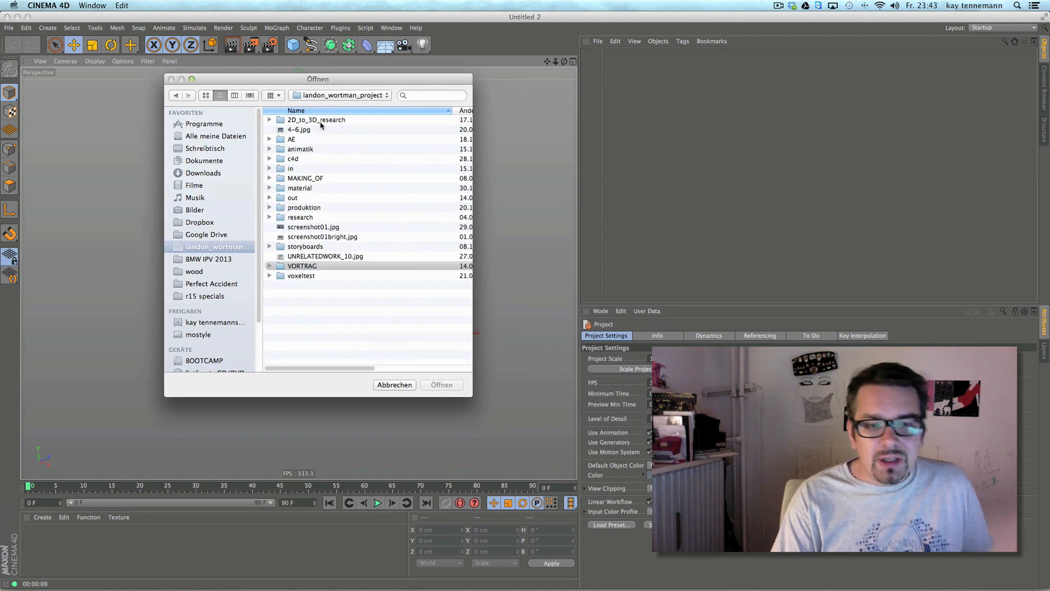
mouse_move(310, 160)
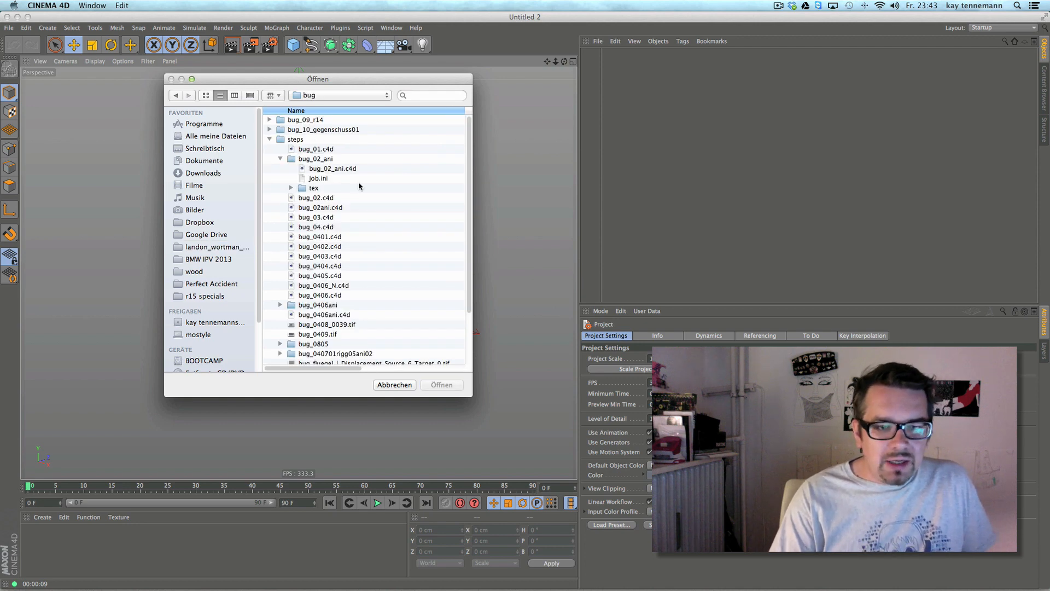
click(324, 285)
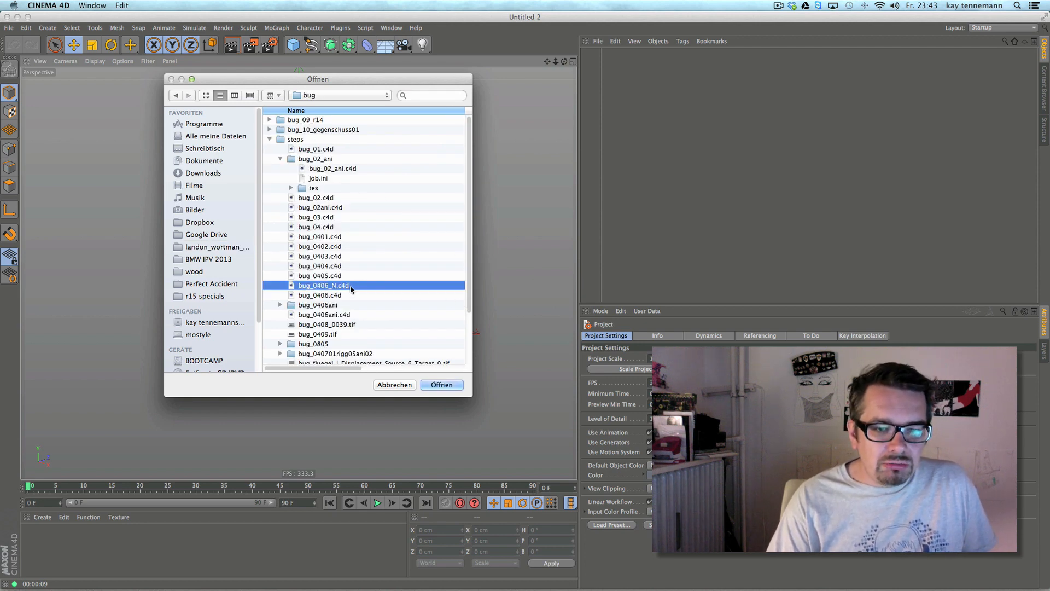
click(441, 384)
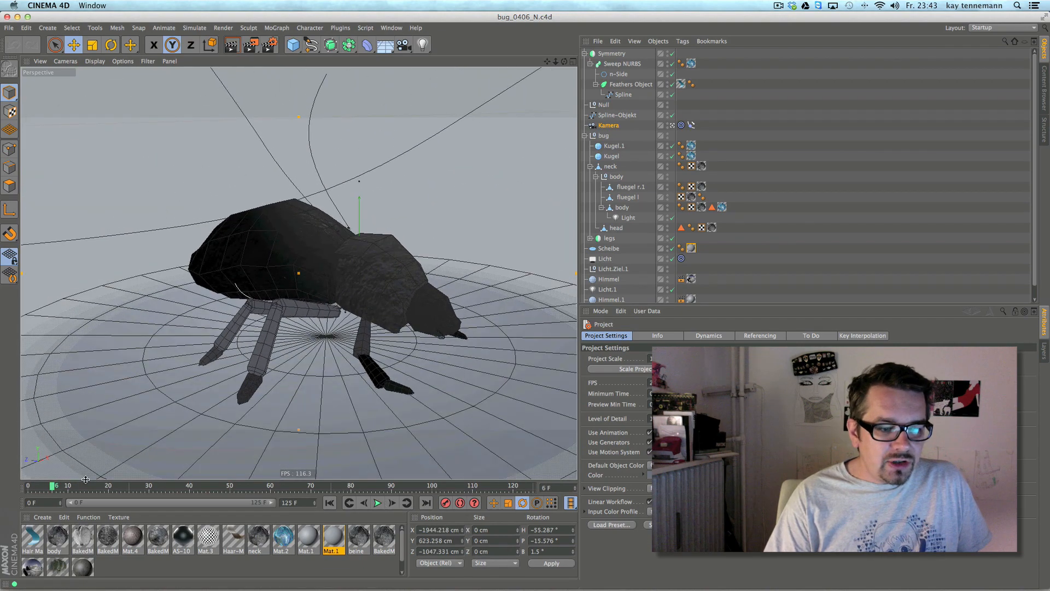
Orbit the viewport around the bug model, viewing it from above.
drag(52, 485, 213, 400)
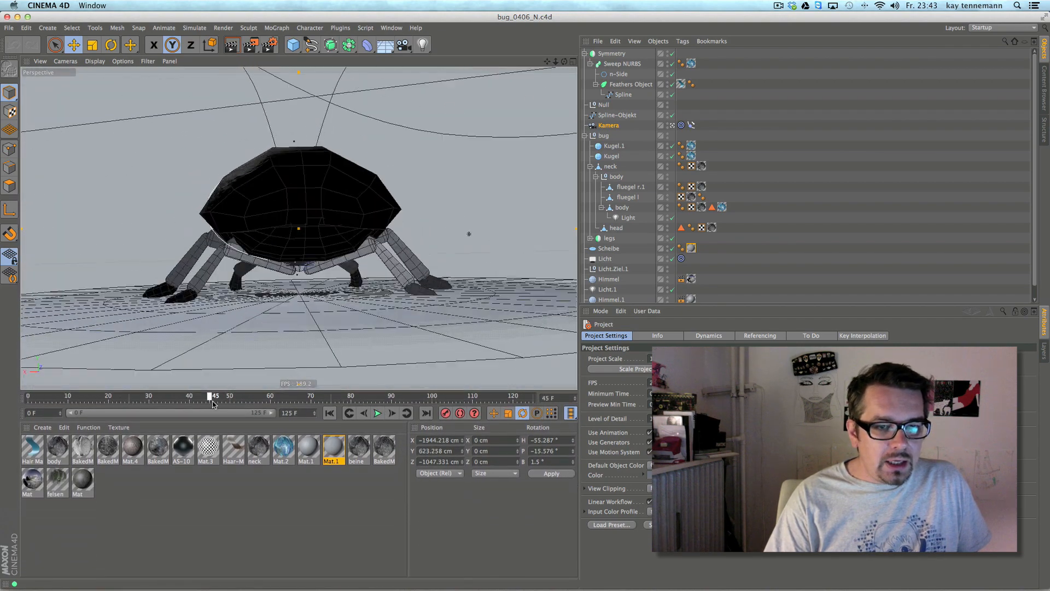
drag(214, 395, 510, 395)
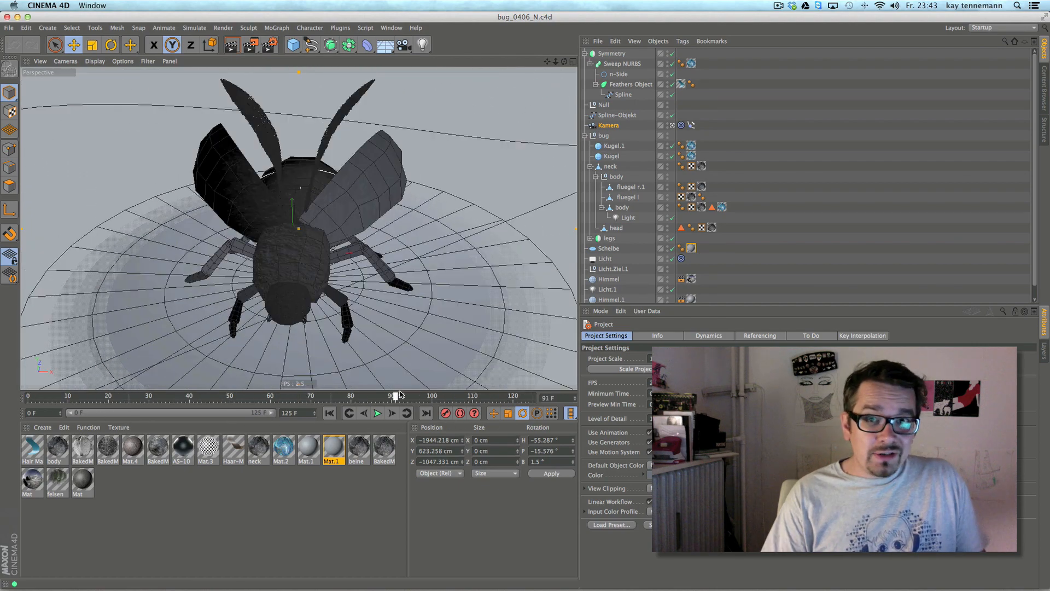
drag(399, 396, 467, 396)
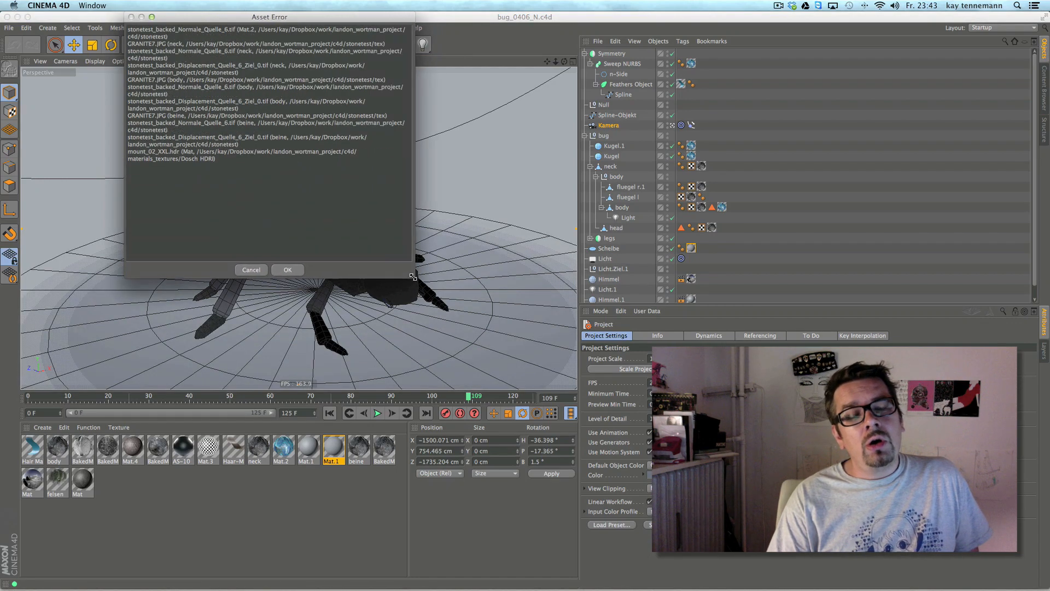
Dismiss the missing-texture report and inspect BakedMaterial's color texture path.
drag(269, 16, 217, 106)
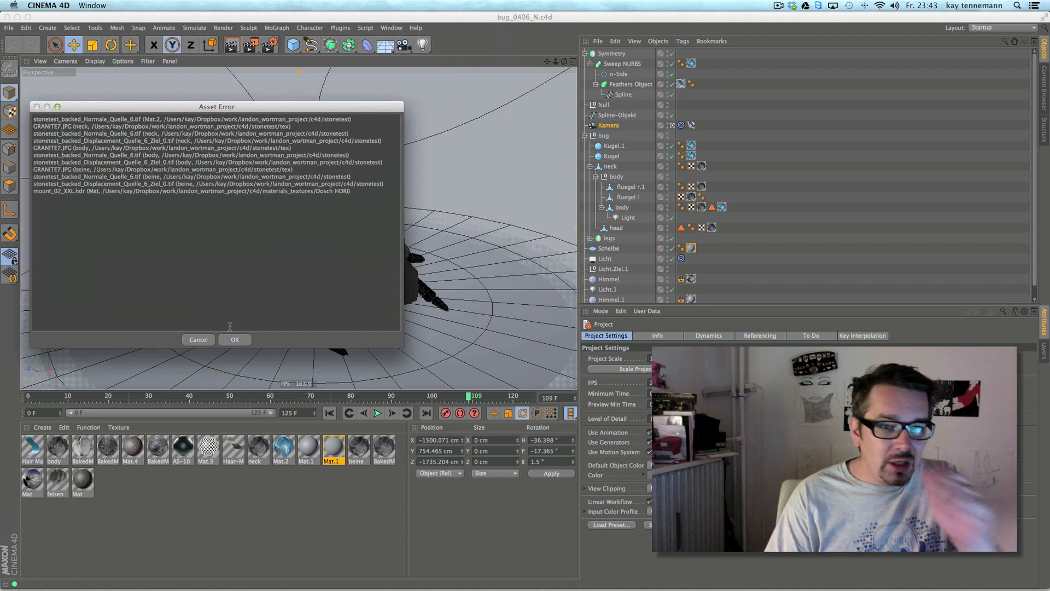
click(234, 339)
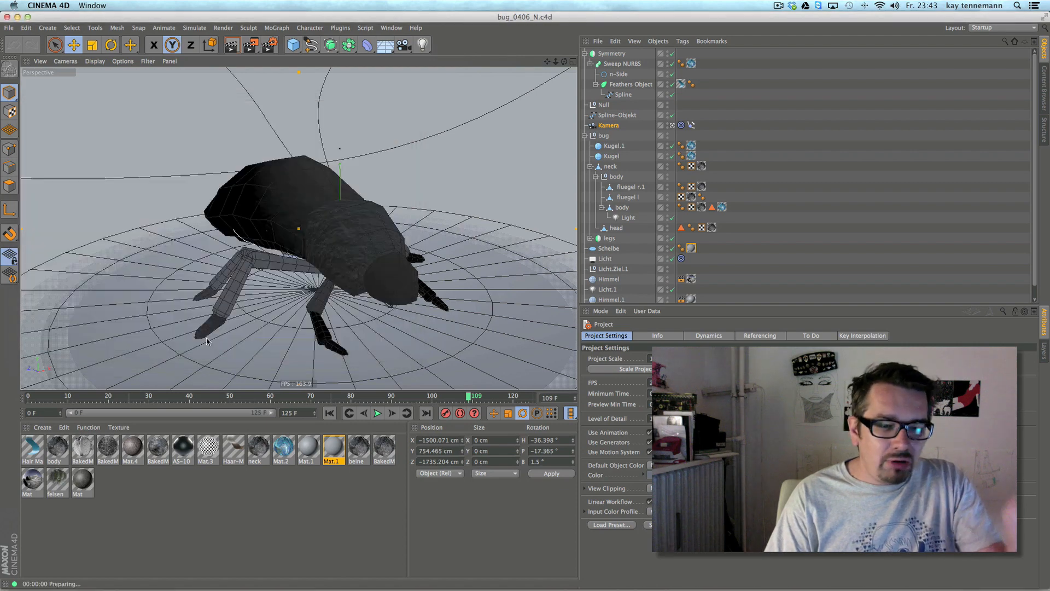
double_click(57, 448)
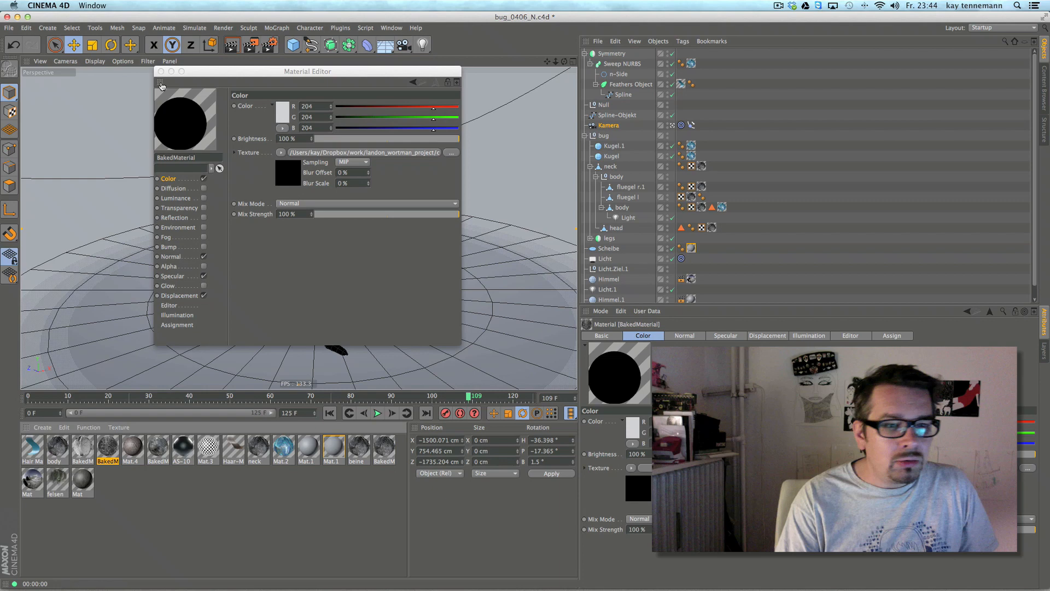
click(161, 83)
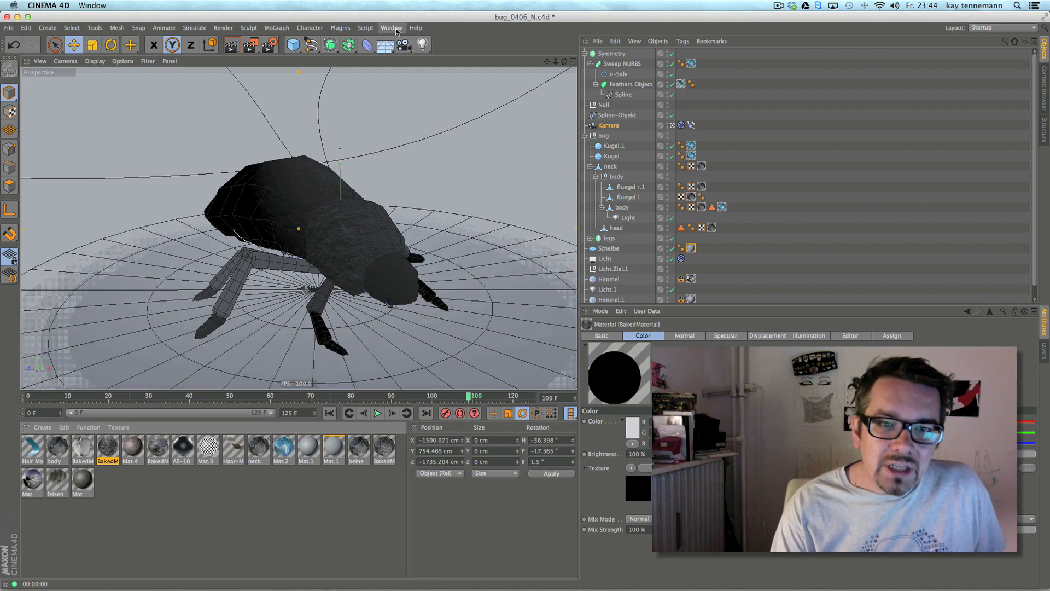
In the Texture Manager, select the 26 missing textures and start relinking them from a folder.
click(392, 28)
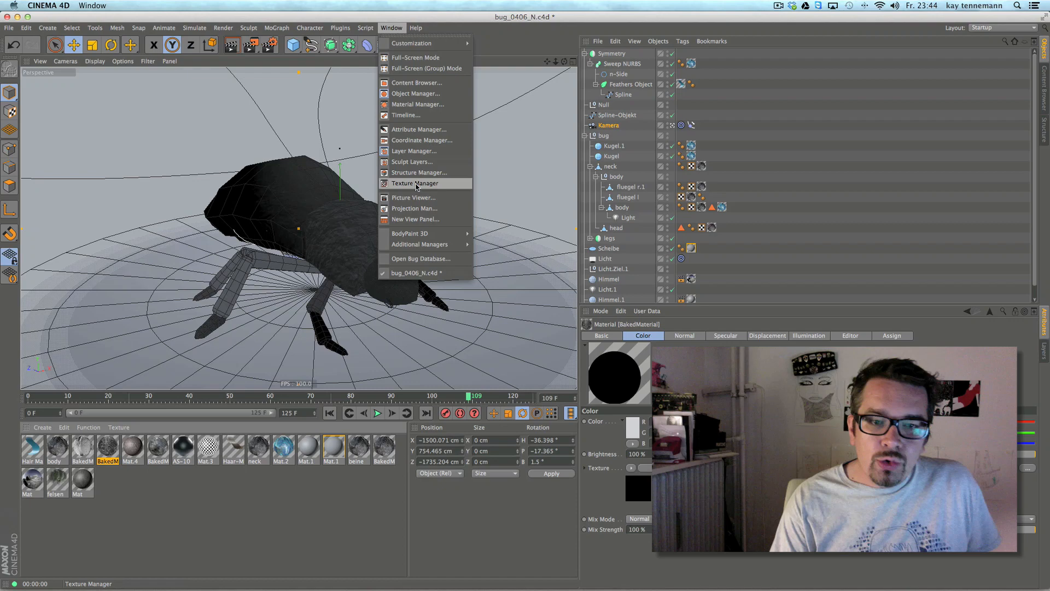
click(416, 183)
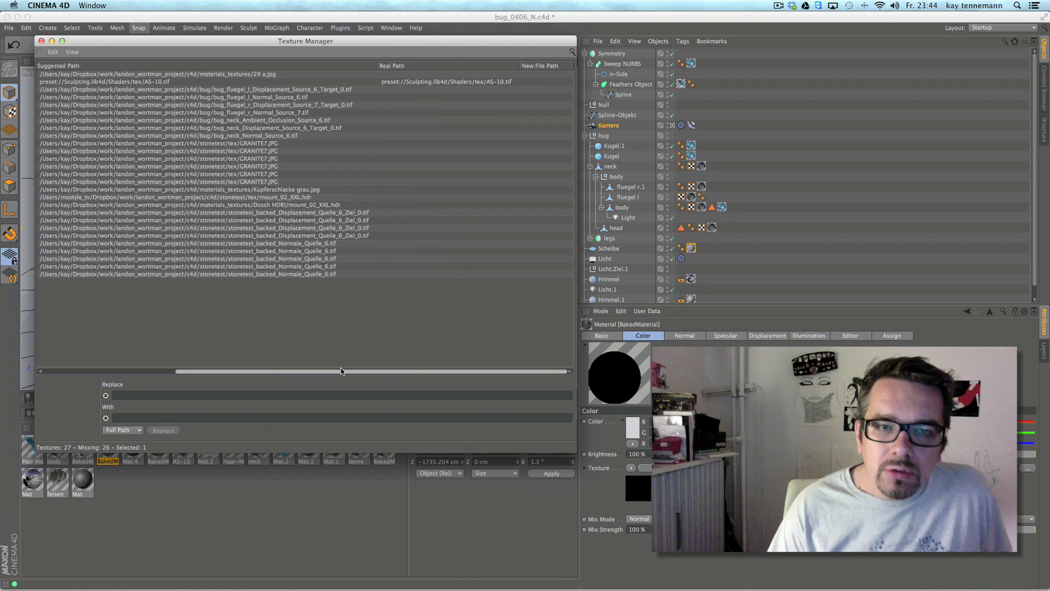
drag(342, 371, 198, 371)
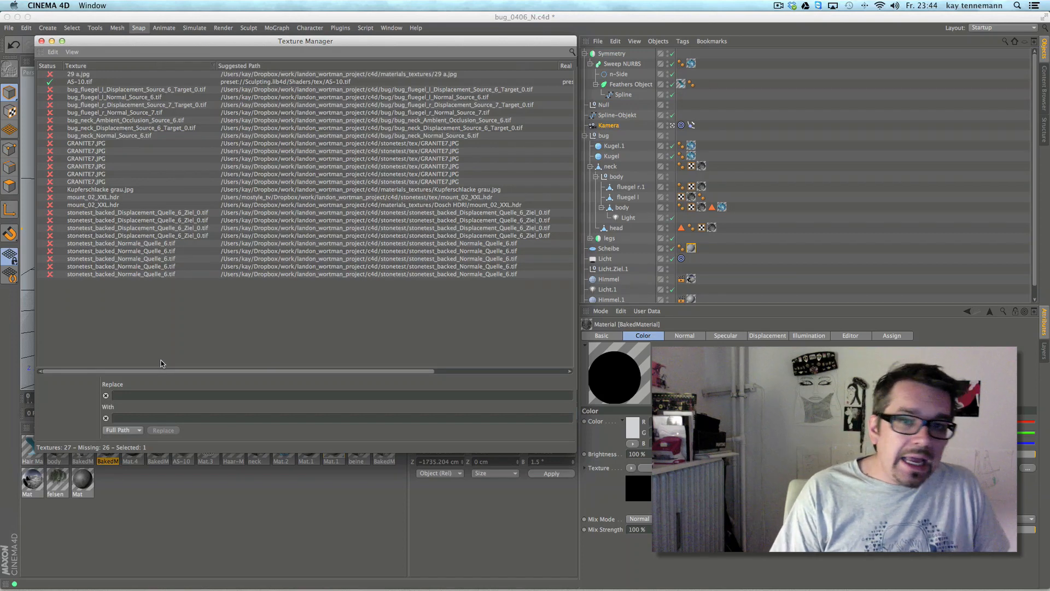
click(52, 53)
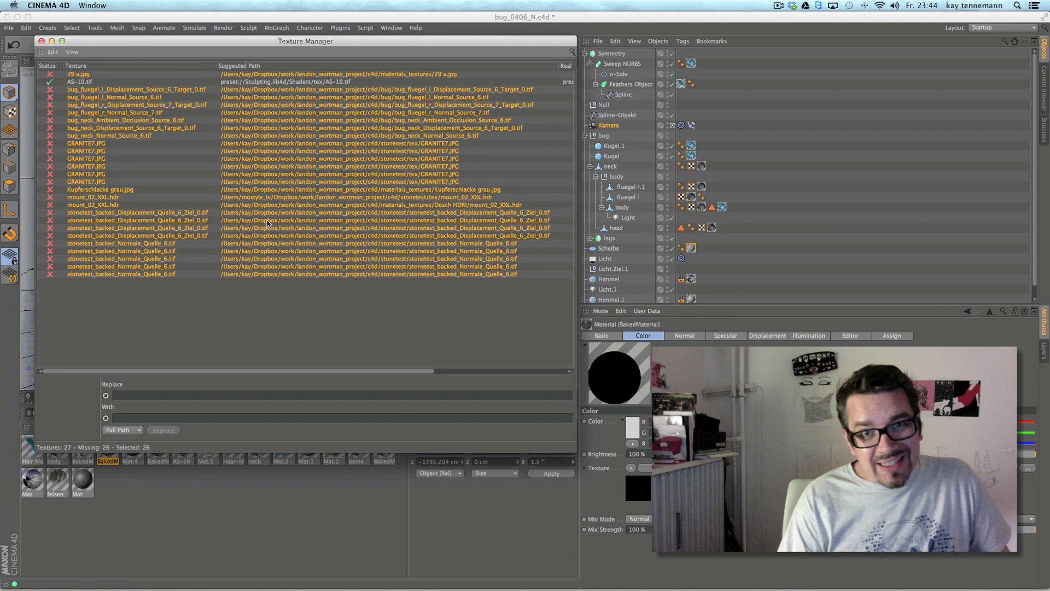
click(52, 51)
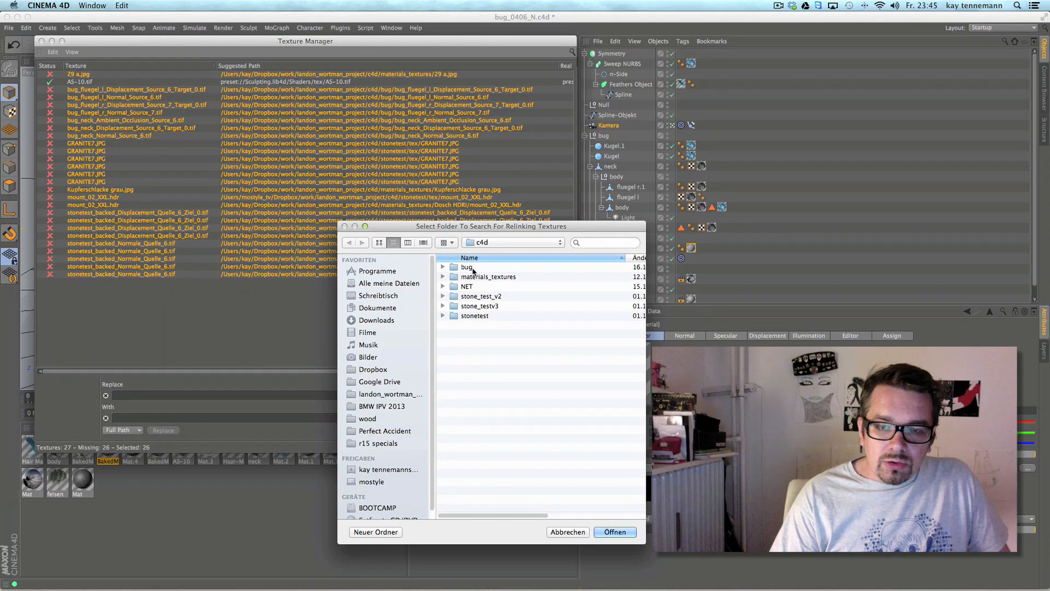
Relink from the bug_02_ani tex folder, then select the 8 textures still missing.
double_click(467, 267)
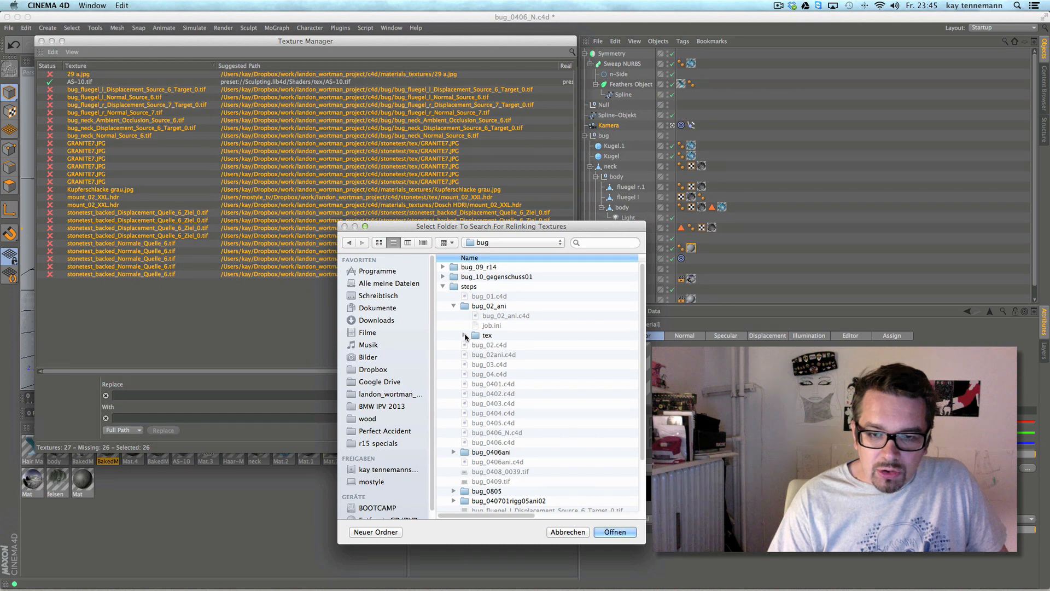
click(613, 531)
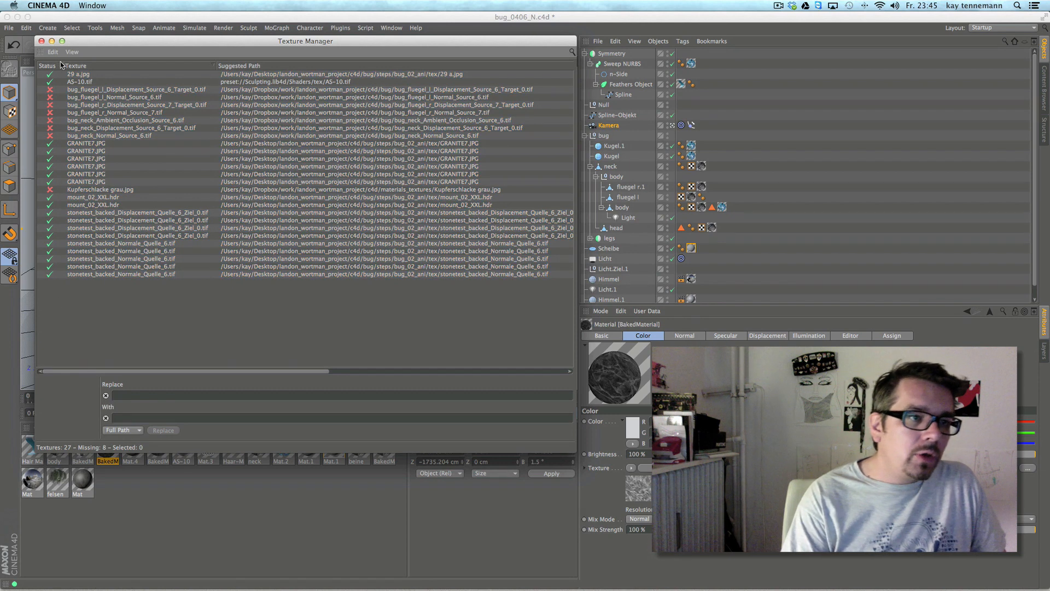
click(52, 51)
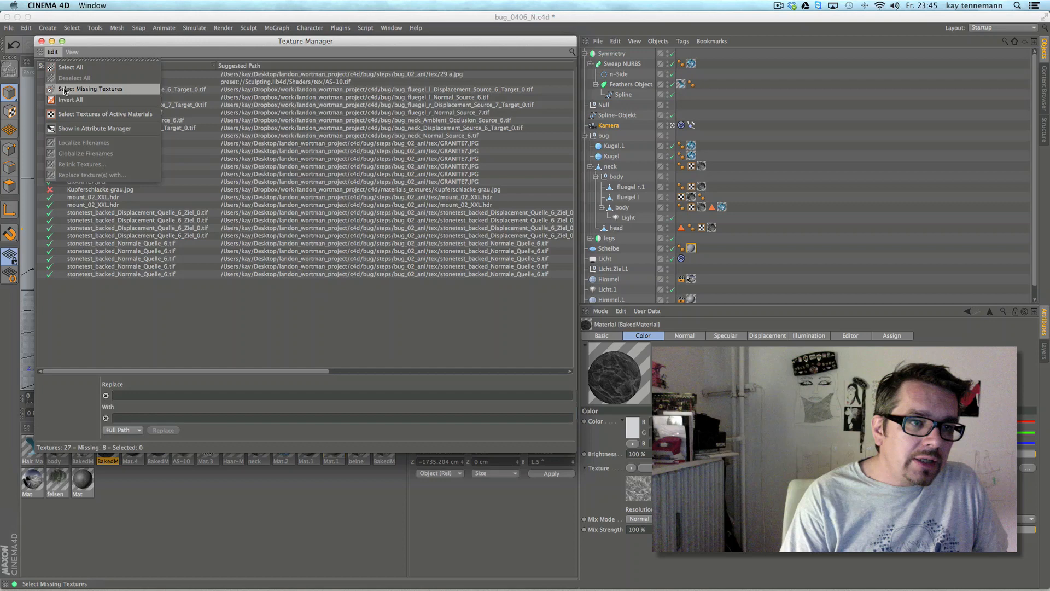
click(91, 88)
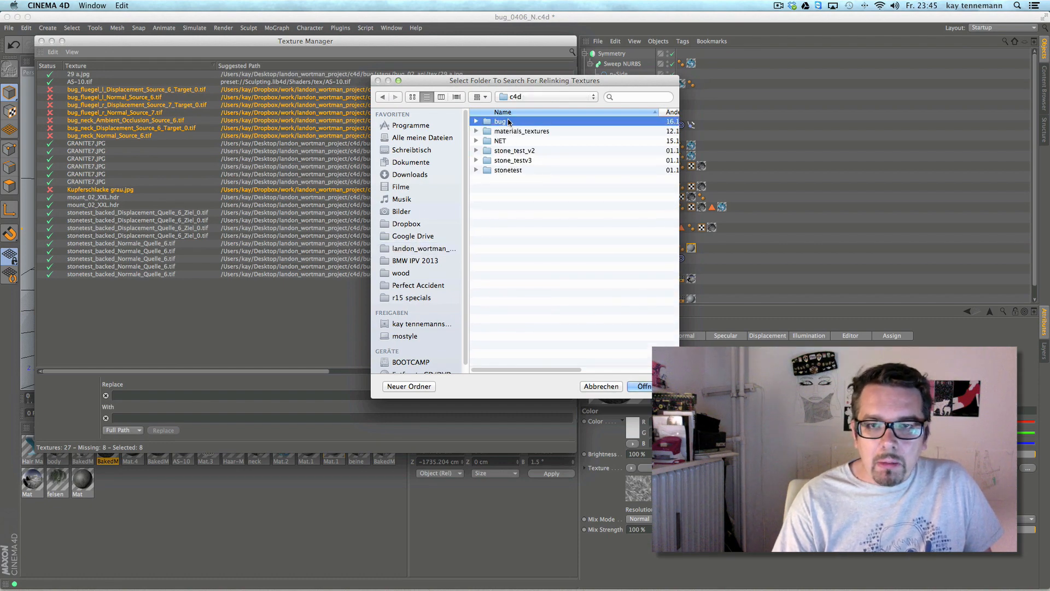
Relink the remaining textures from the bug folder, then relink Kupferschlacke grau.jpg separately.
click(641, 386)
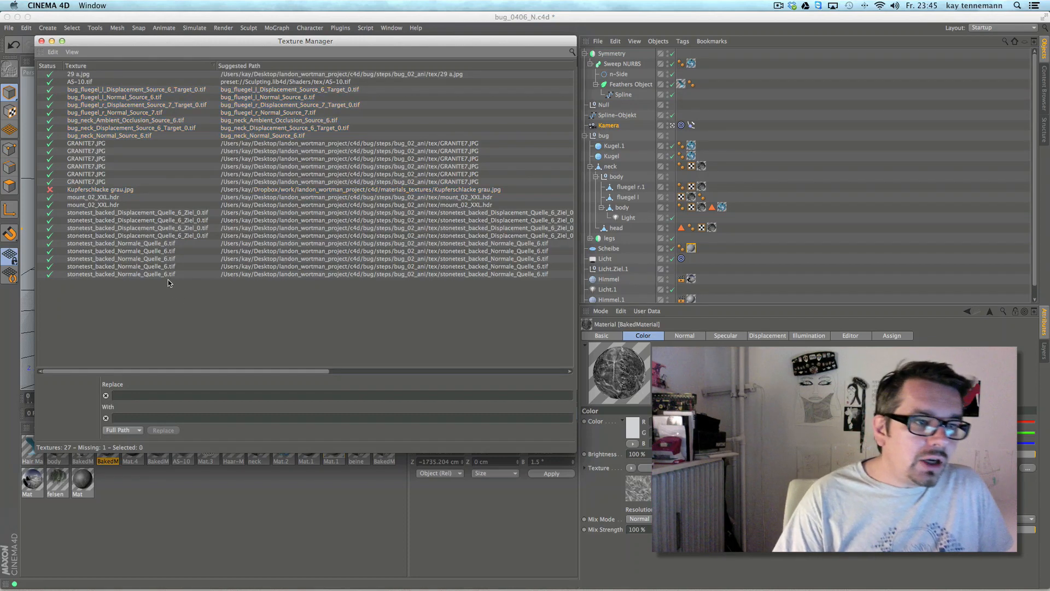
click(101, 189)
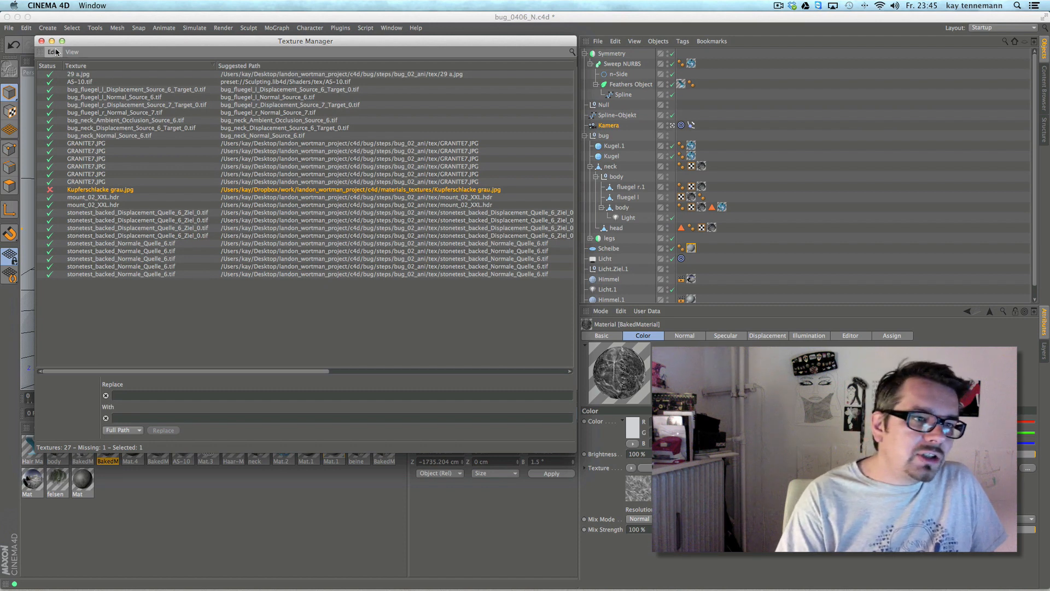
click(52, 51)
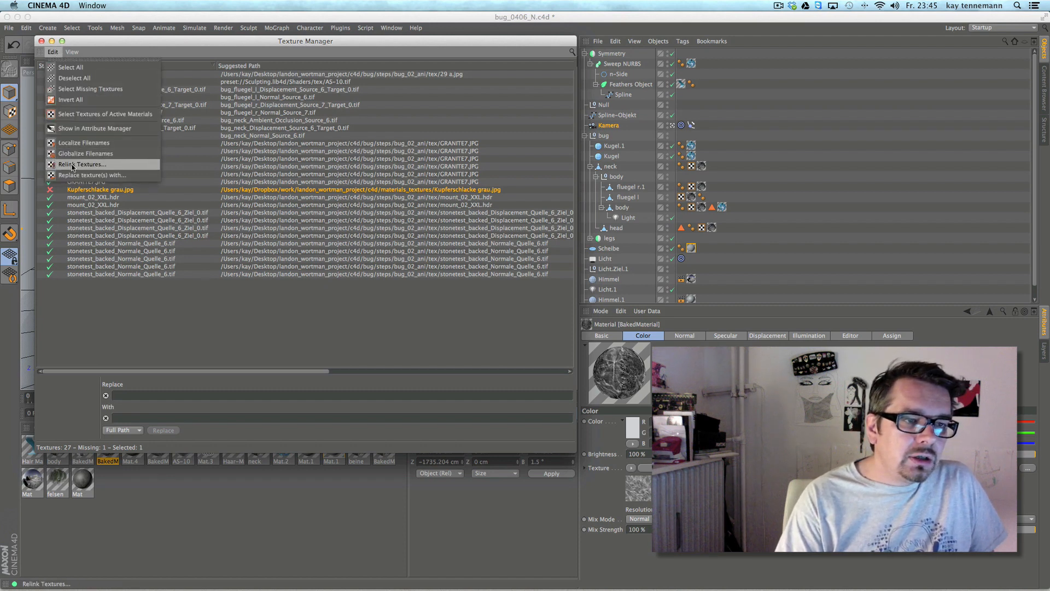
click(83, 164)
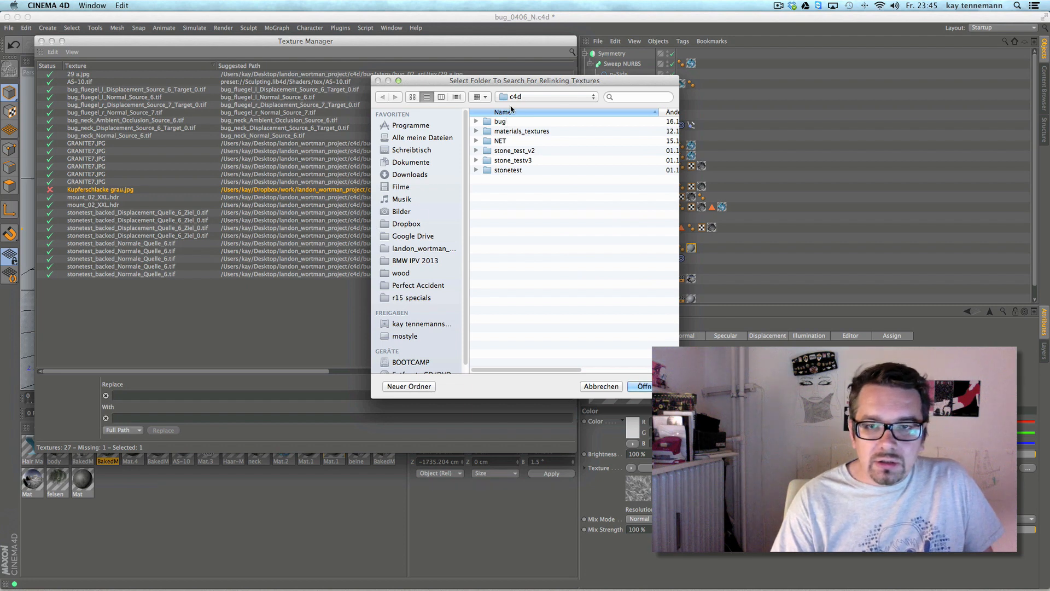
click(641, 386)
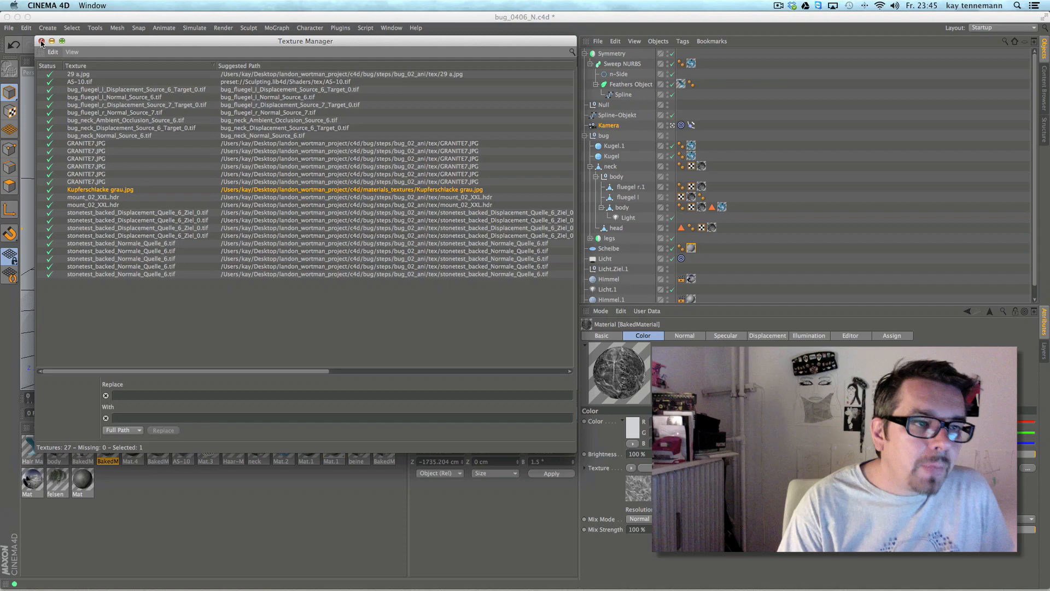
click(41, 41)
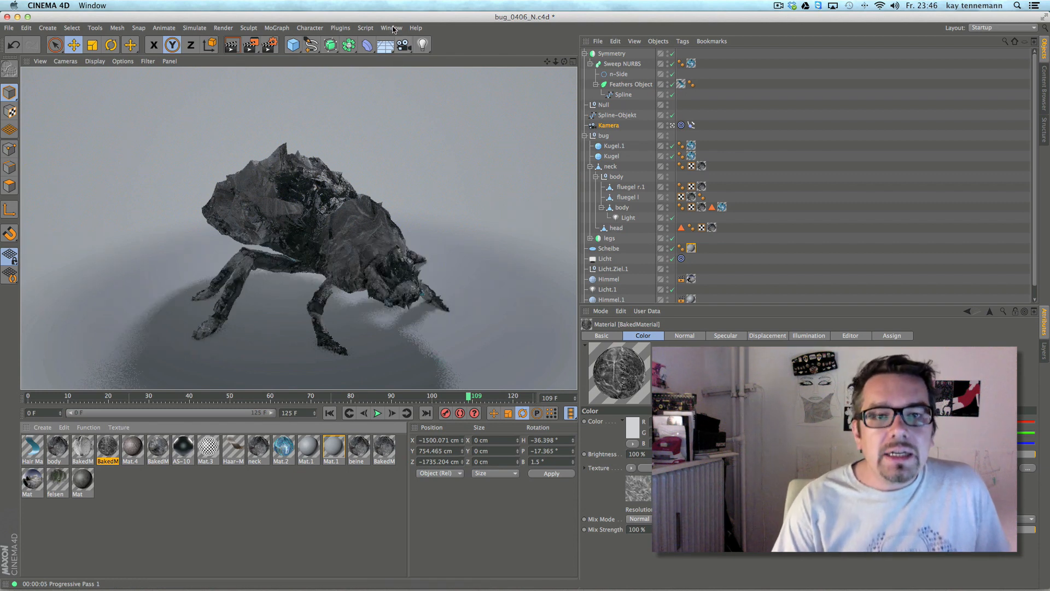
Reopen the Texture Manager to confirm all 27 textures are resolved.
click(366, 28)
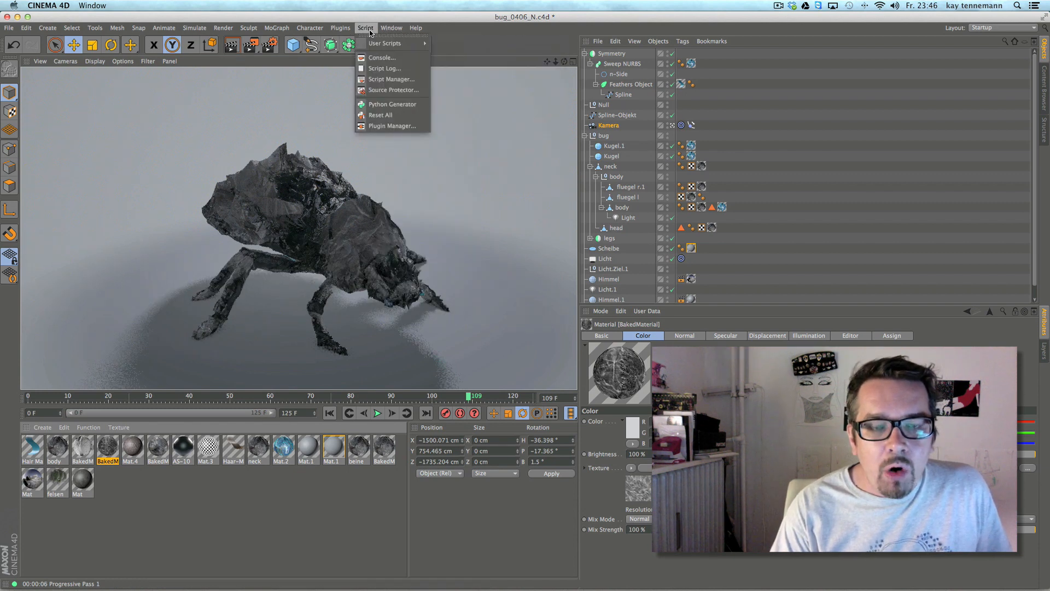
click(392, 28)
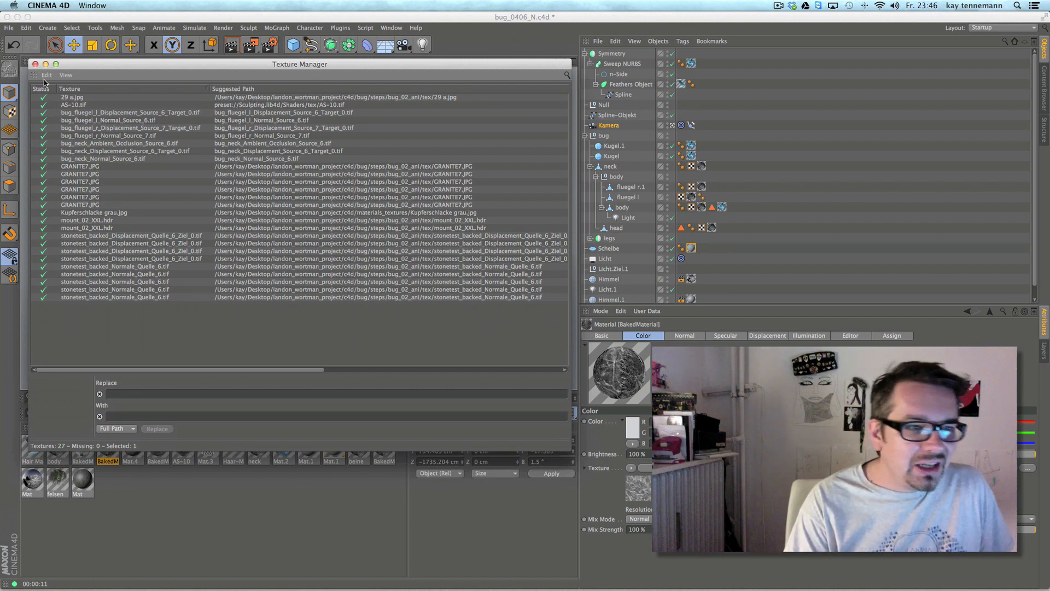
click(46, 74)
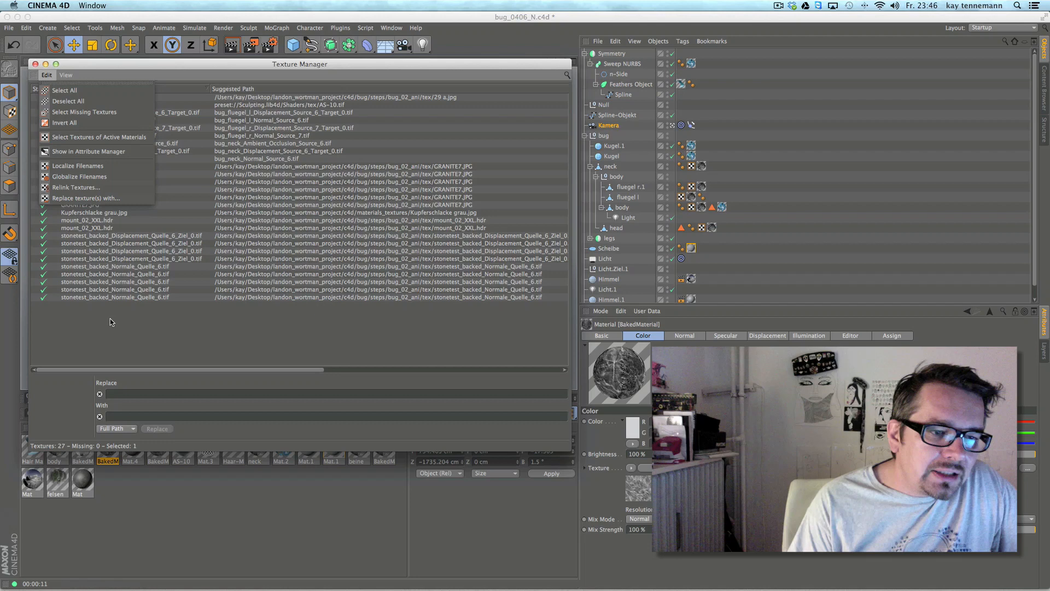
click(45, 75)
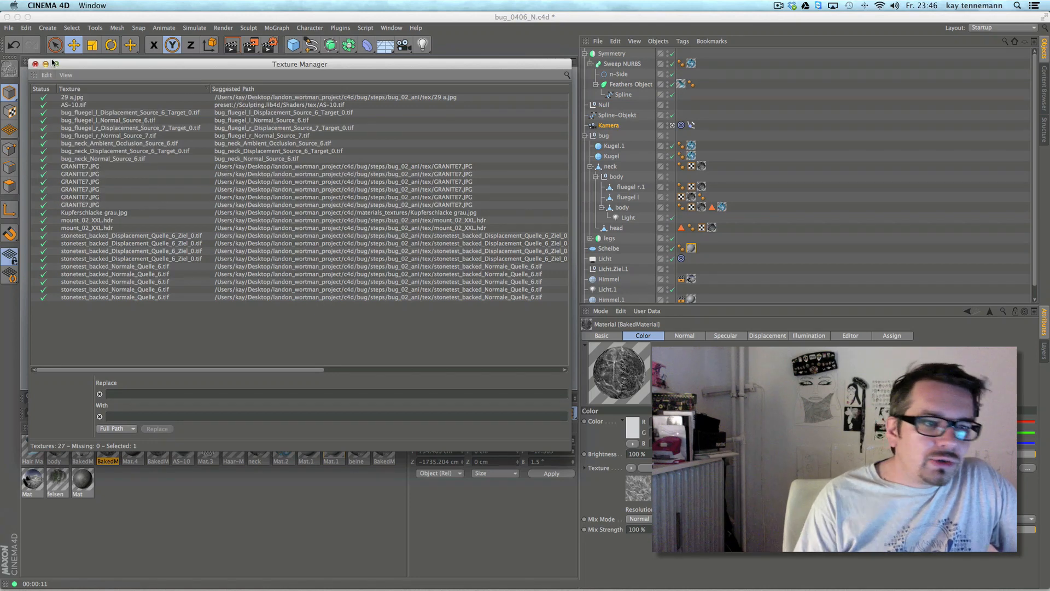
click(46, 74)
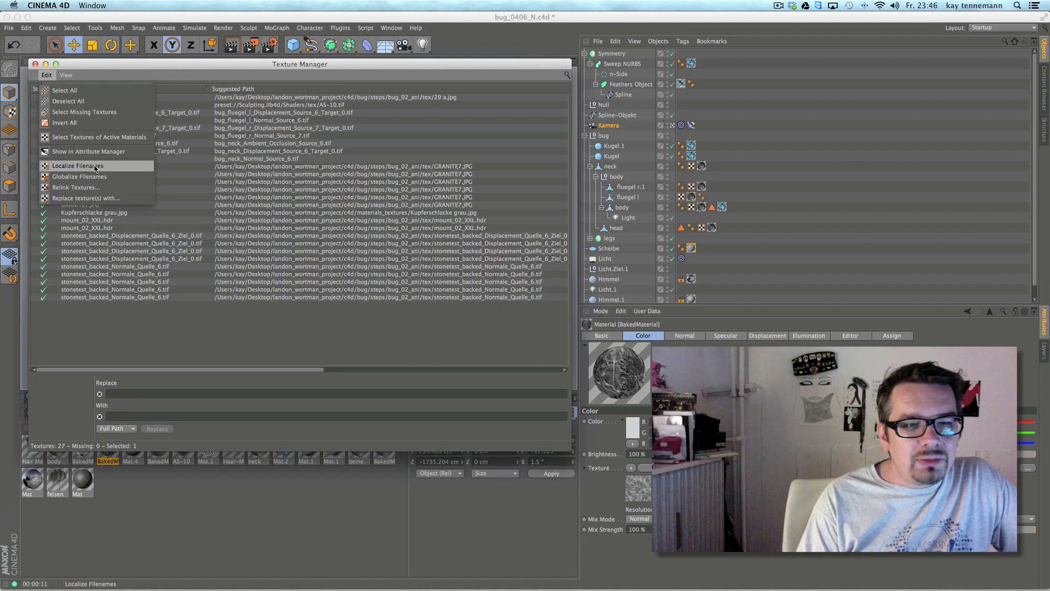
click(77, 166)
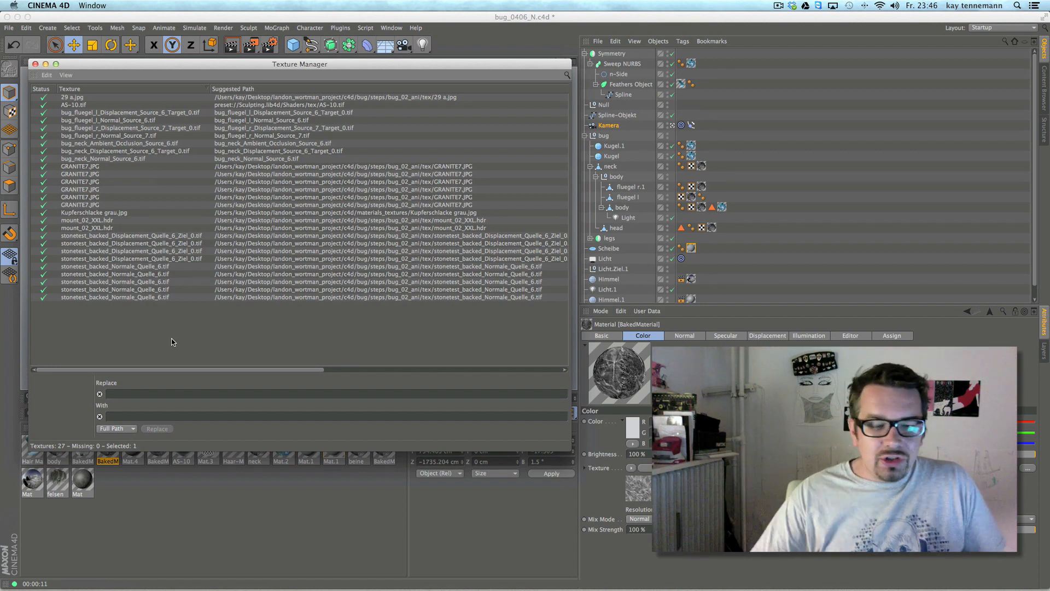
click(46, 75)
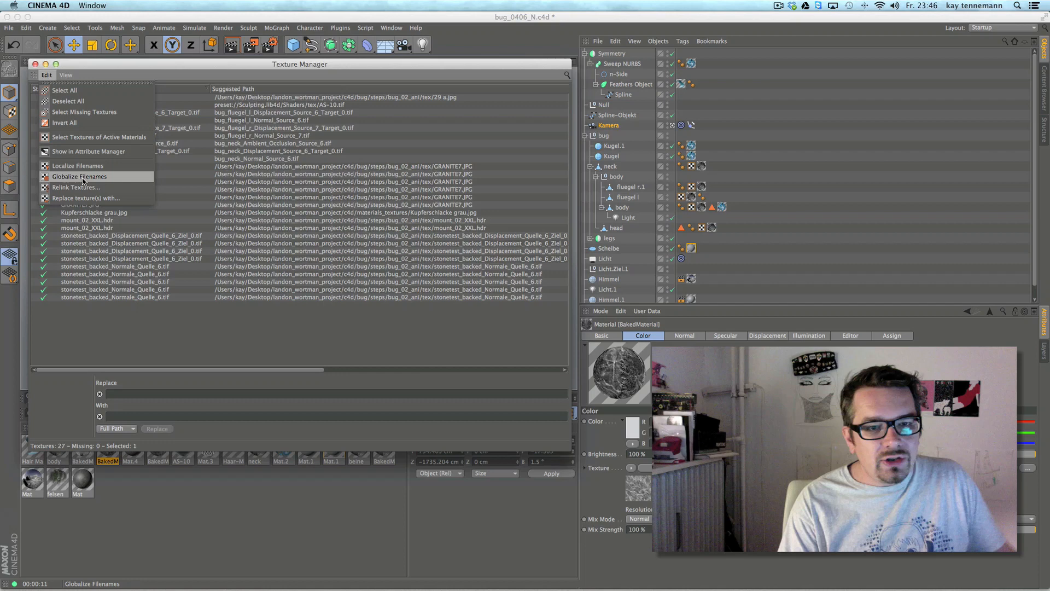
click(80, 176)
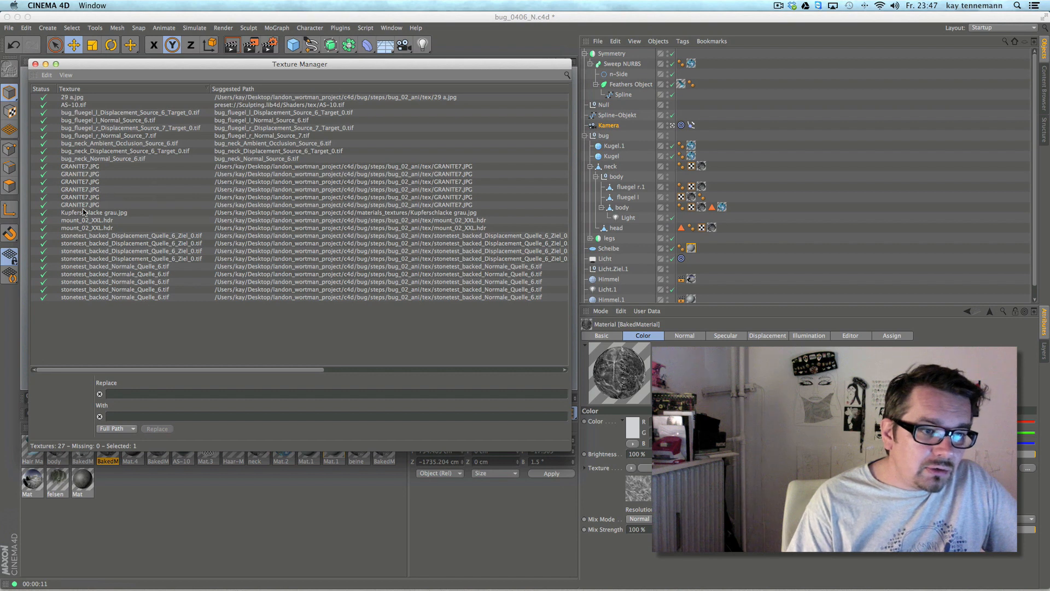
click(79, 204)
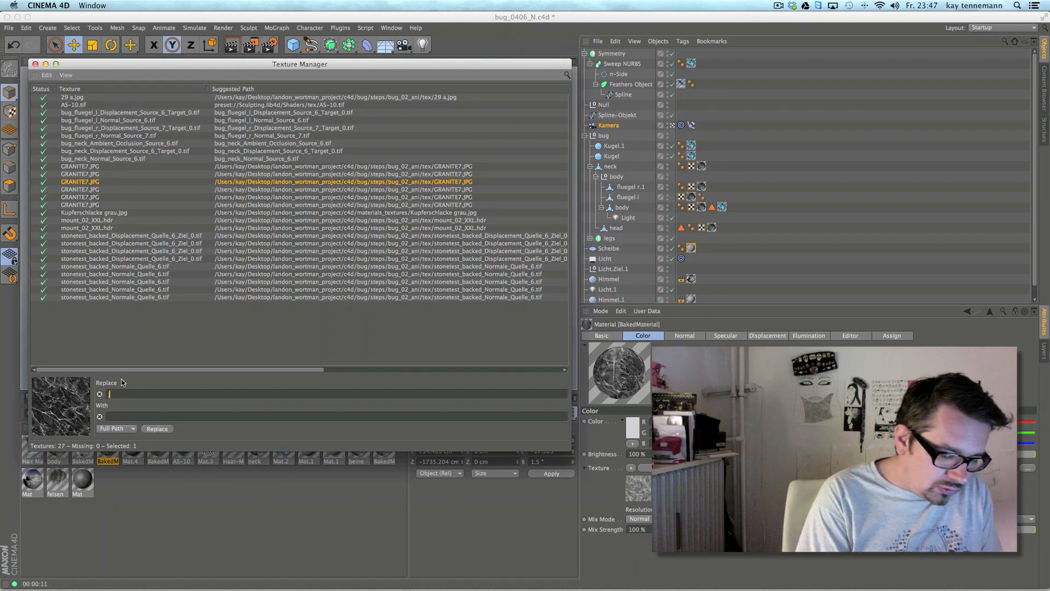
Enter jpg as the search text and tga as its replacement for the GRANITE7.JPG path.
text(jpg)
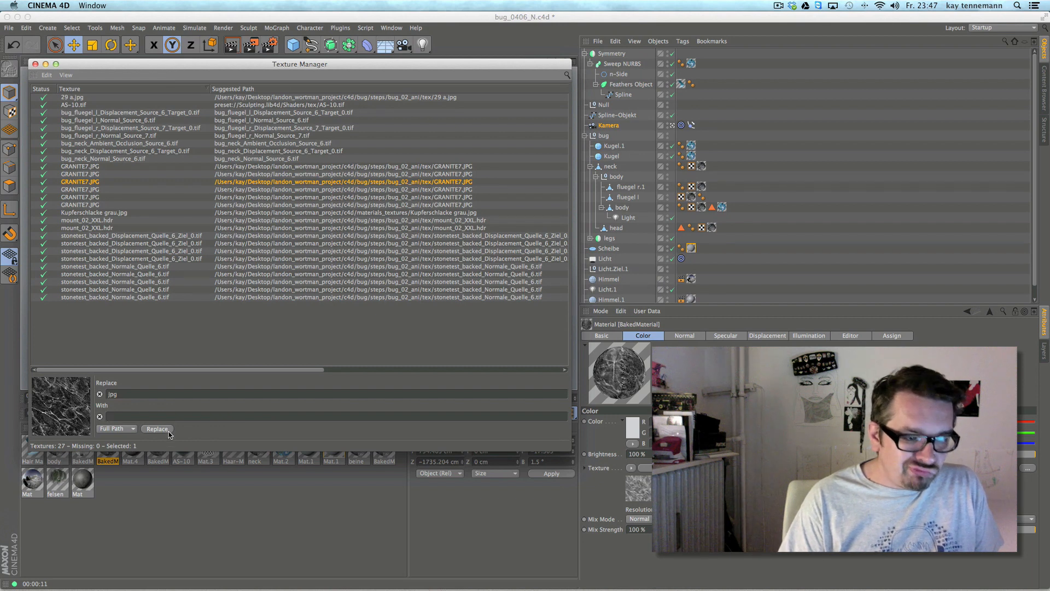
text(tga)
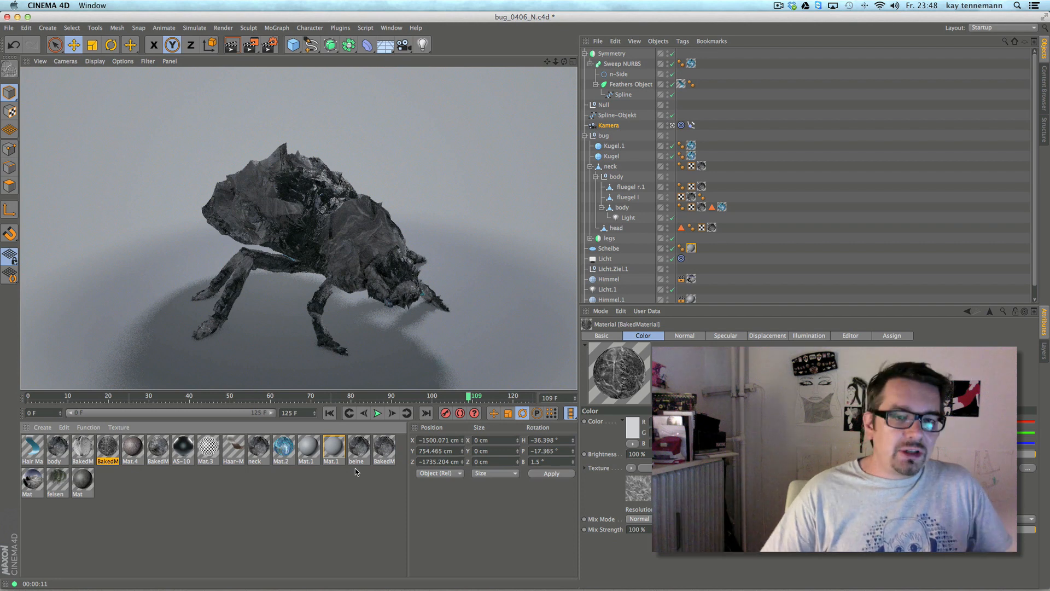
mouse_move(531, 491)
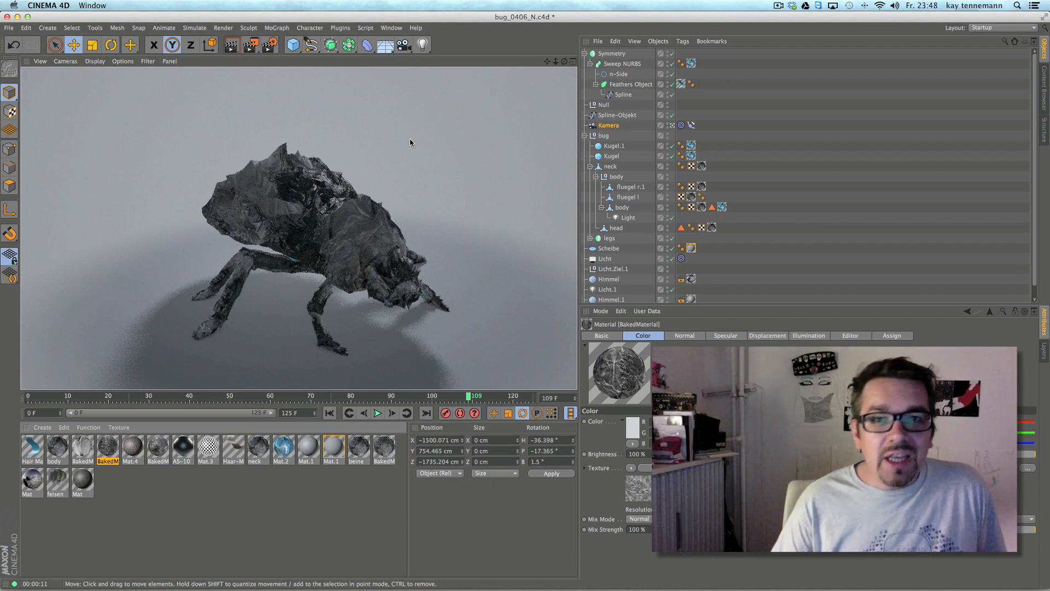
mouse_move(467, 258)
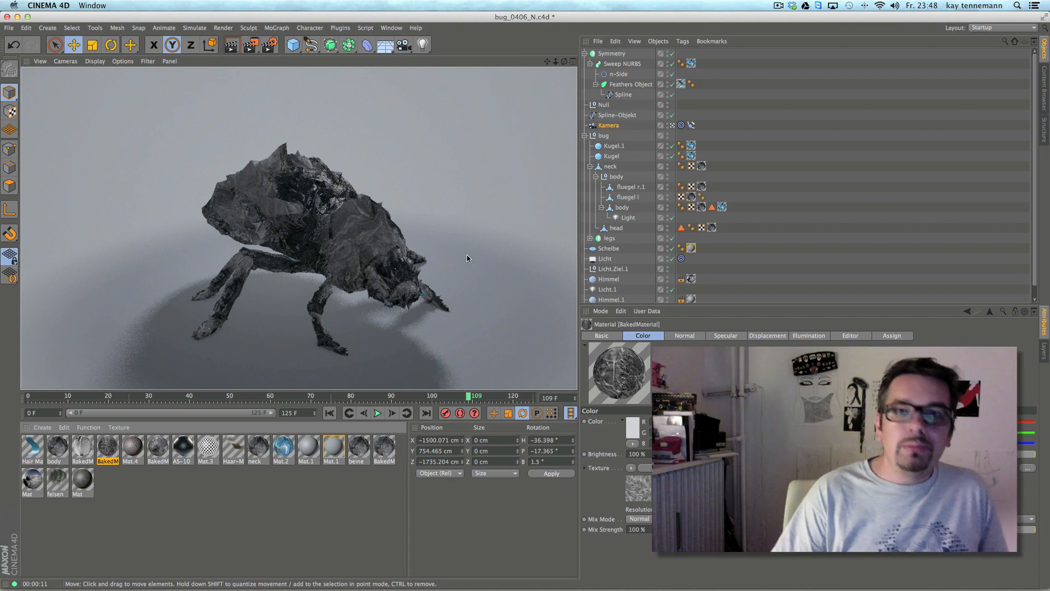